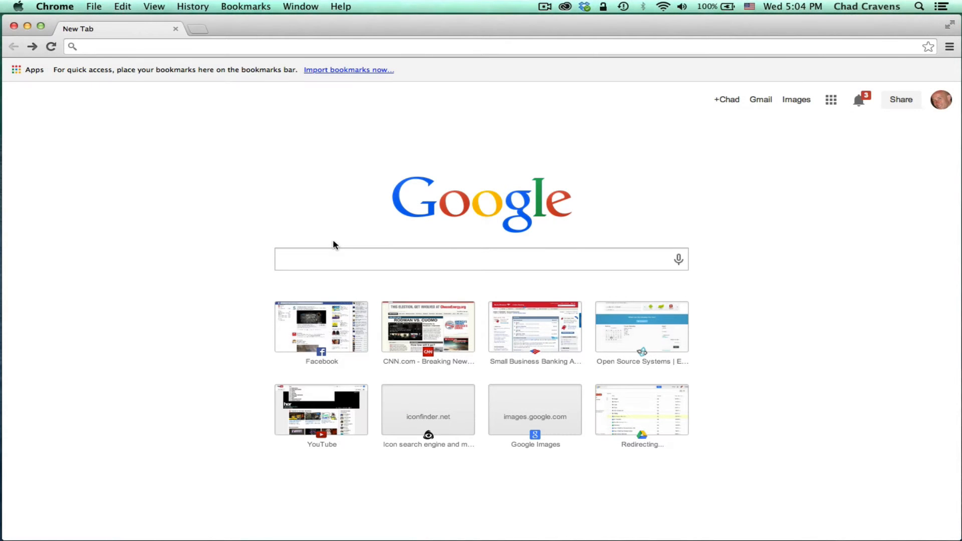
pyautogui.moveTo(181, 179)
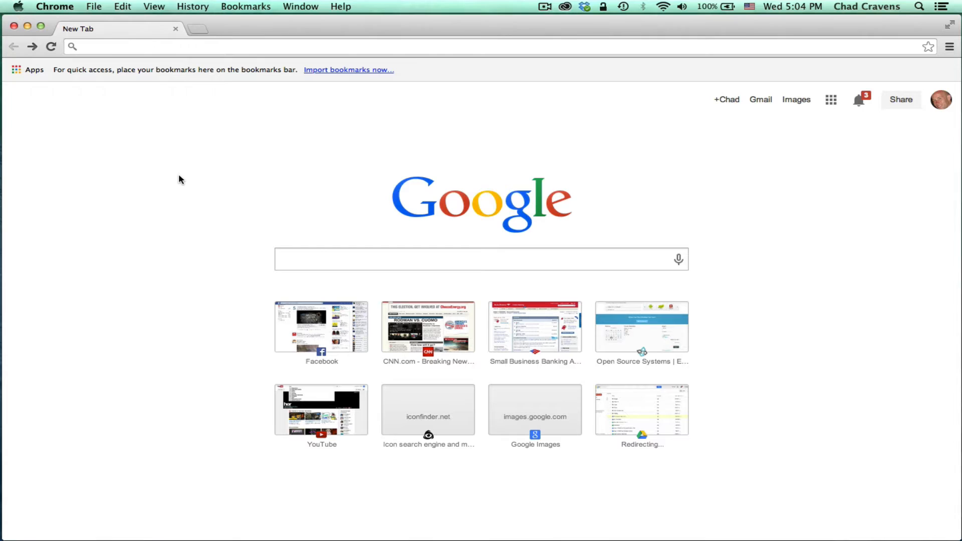
pyautogui.moveTo(197, 161)
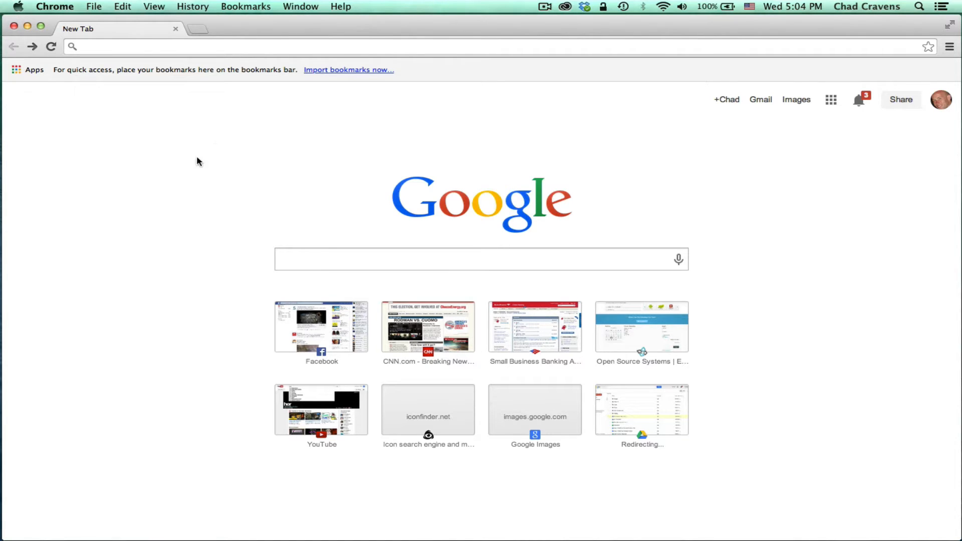
pyautogui.moveTo(162, 153)
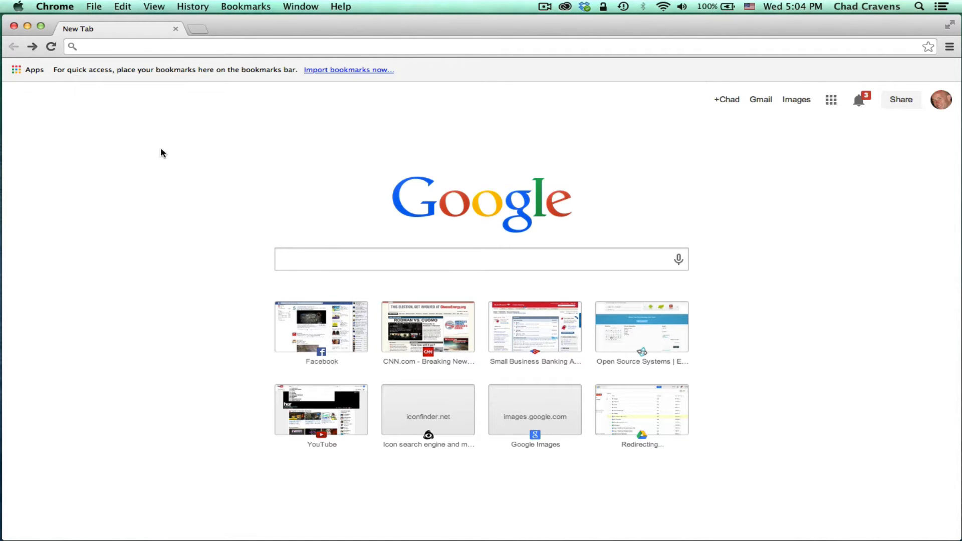
pyautogui.moveTo(91, 116)
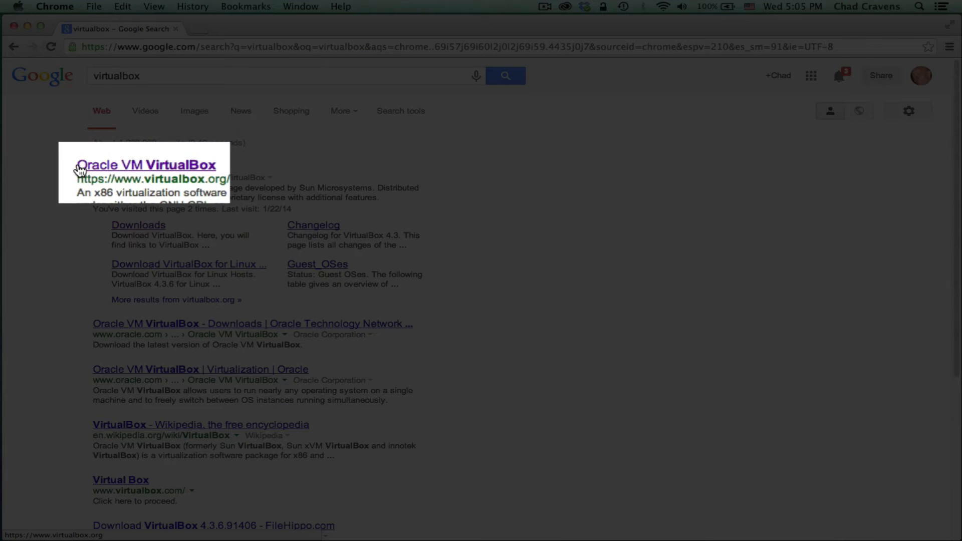
# - Go from the Oracle VM VirtualBox search result to the site's Downloads page for 4.3.6
pyautogui.click(145, 167)
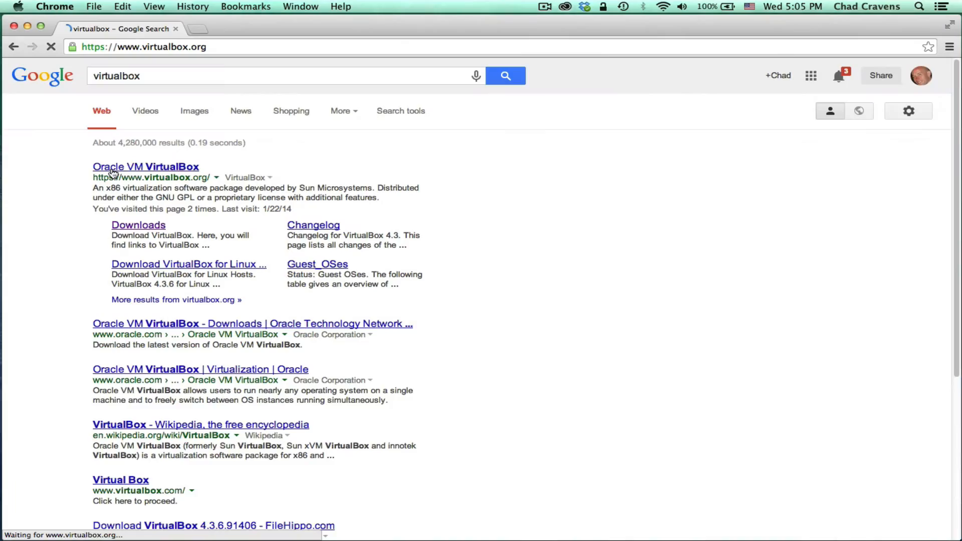
pyautogui.click(146, 166)
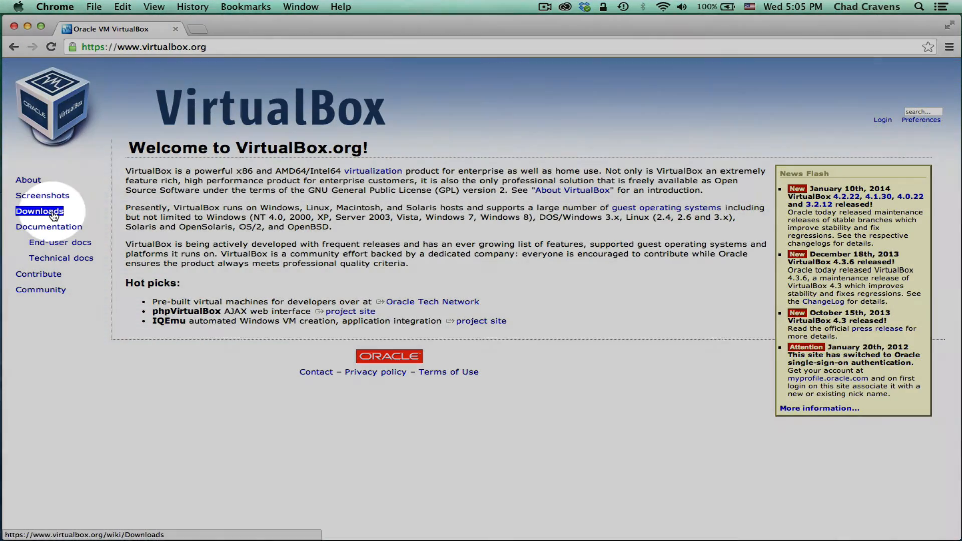
pyautogui.click(39, 211)
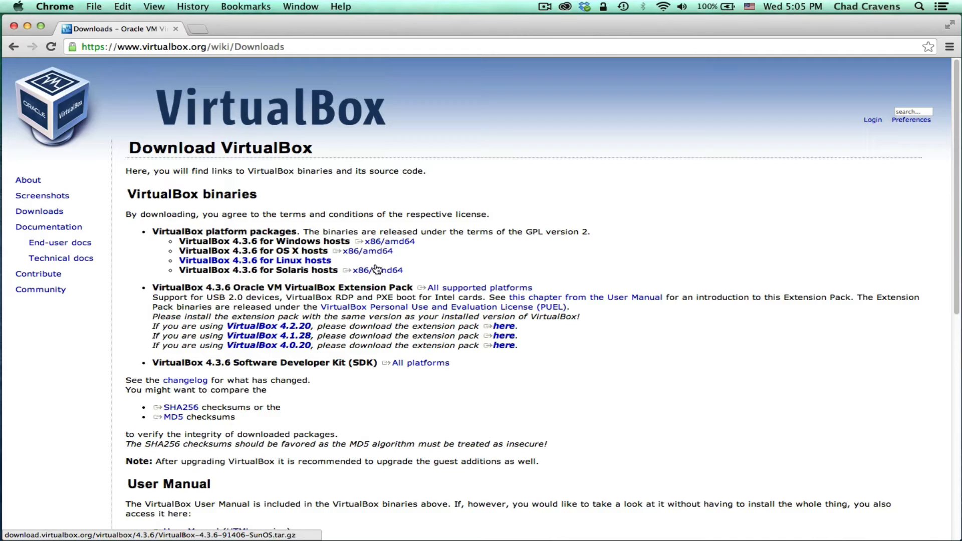
# - Download the VirtualBox 4.3.6 OS X hosts package and select VirtualBox.pkg in its disk image
pyautogui.click(368, 251)
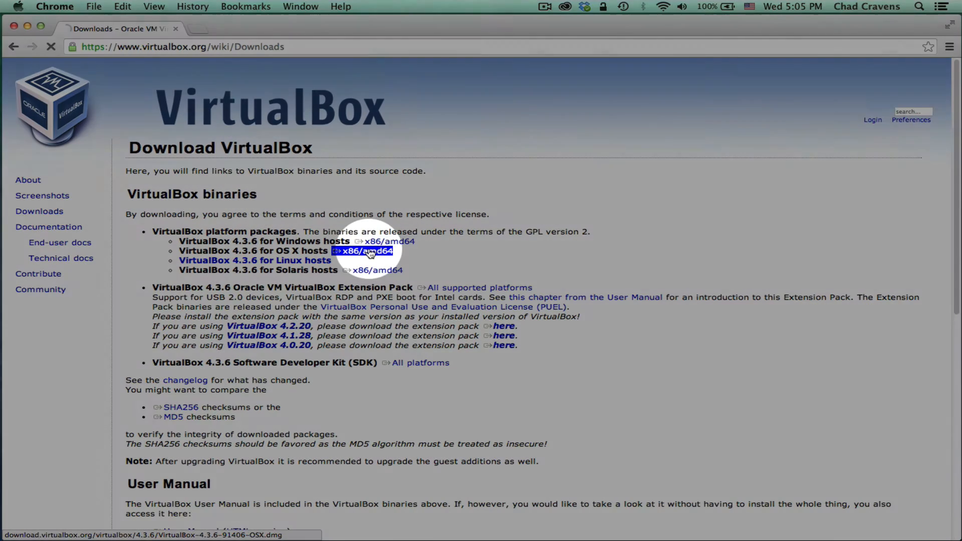
pyautogui.click(363, 251)
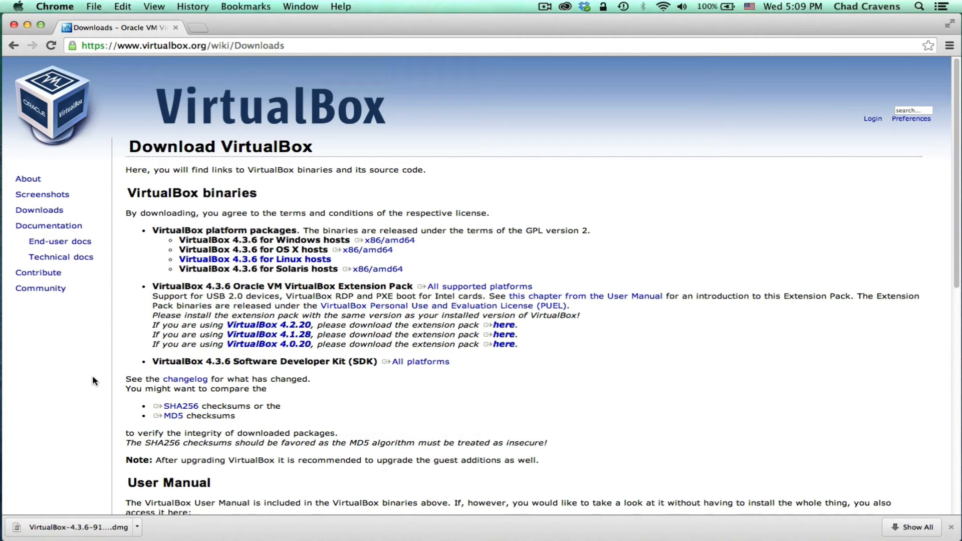
pyautogui.moveTo(116, 445)
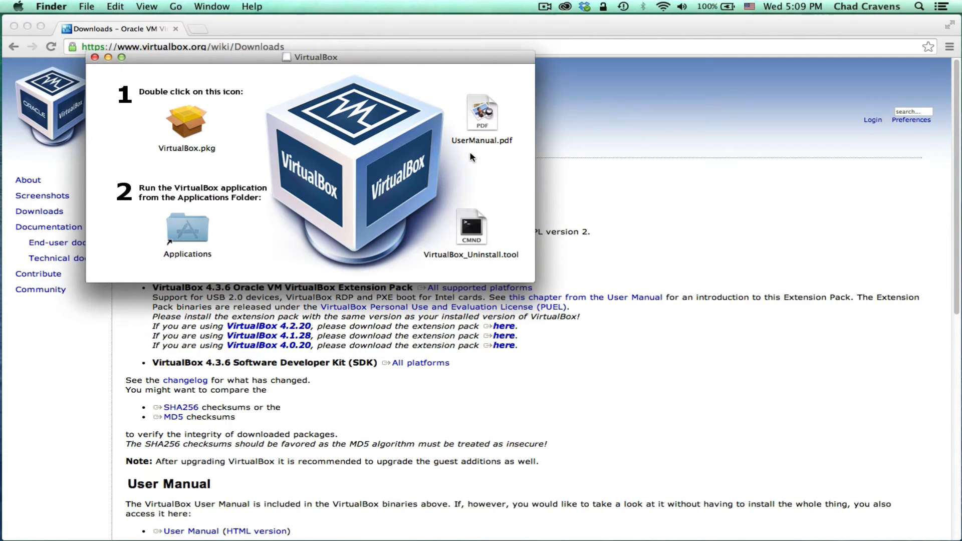
pyautogui.moveTo(312, 57); pyautogui.dragTo(386, 90)
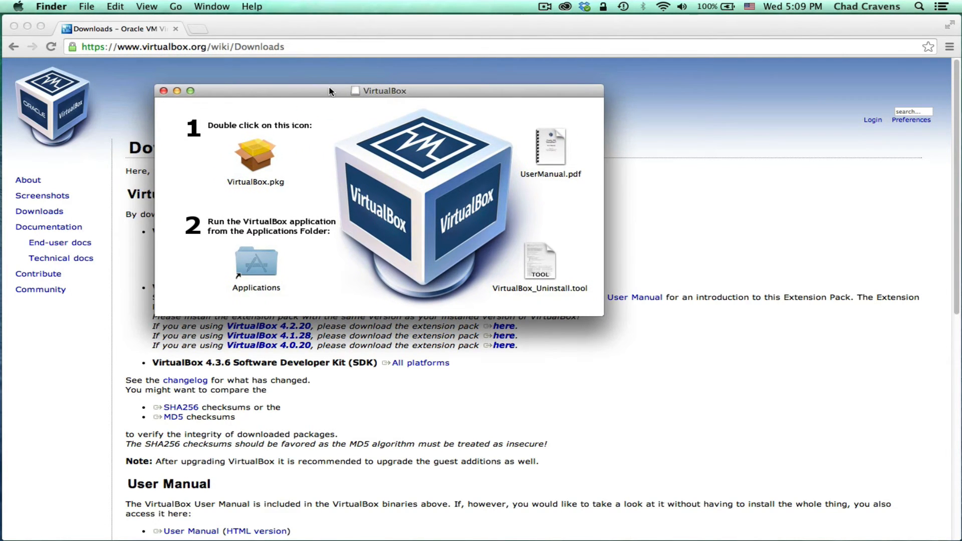
pyautogui.click(256, 154)
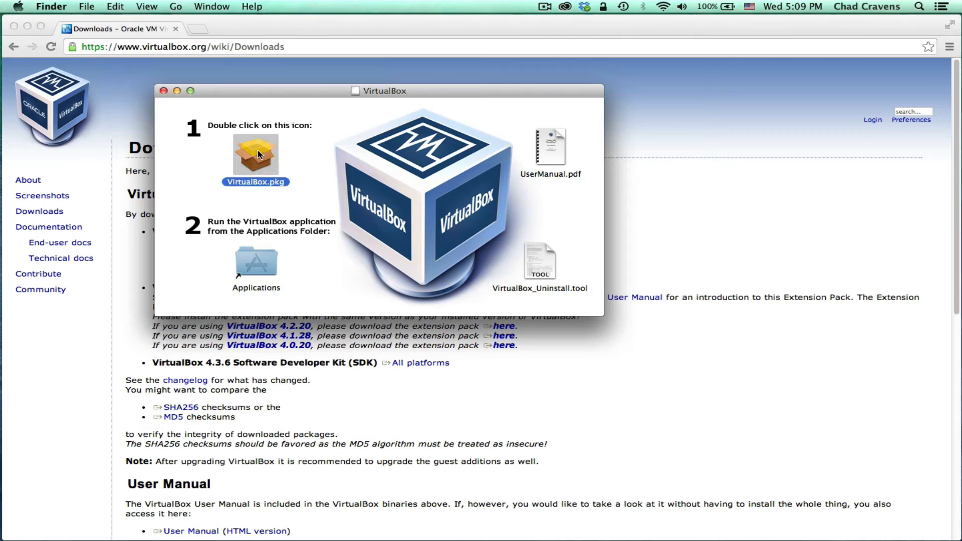
# - Launch VirtualBox.pkg and start the standard install on Macintosh HD
pyautogui.doubleClick(255, 154)
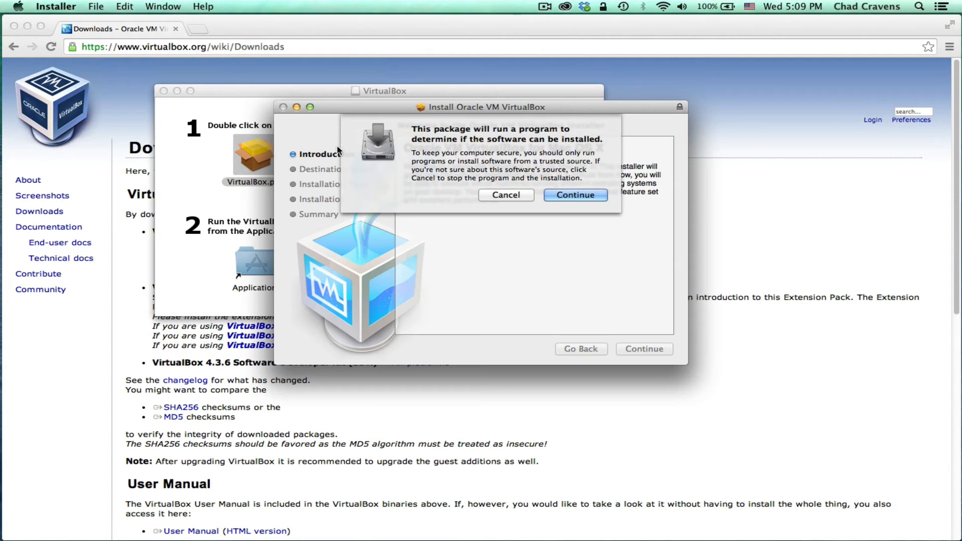
pyautogui.click(574, 194)
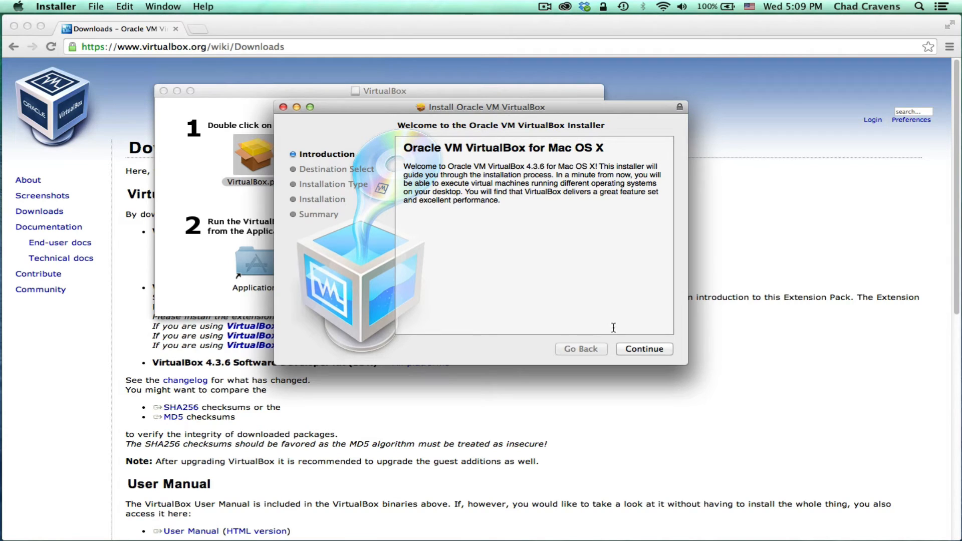
pyautogui.click(643, 348)
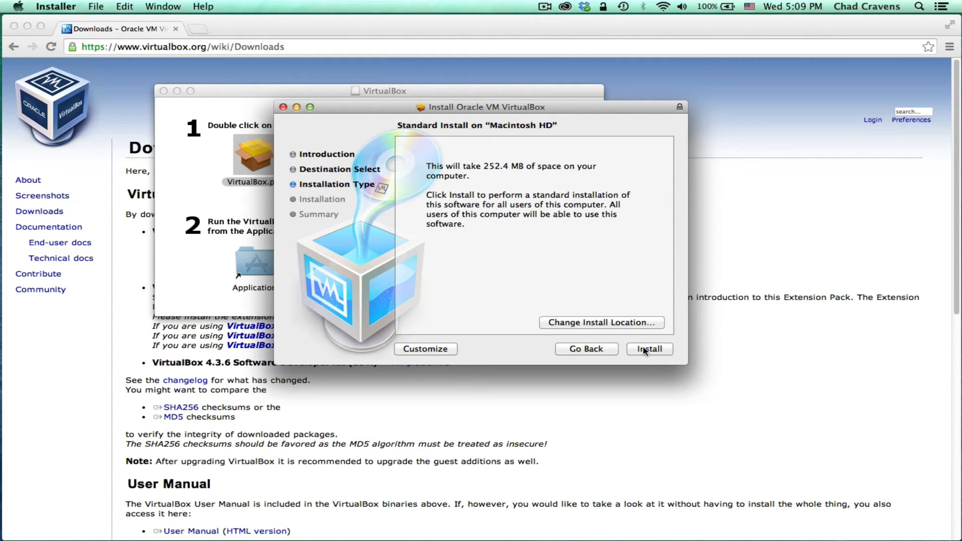
pyautogui.click(649, 349)
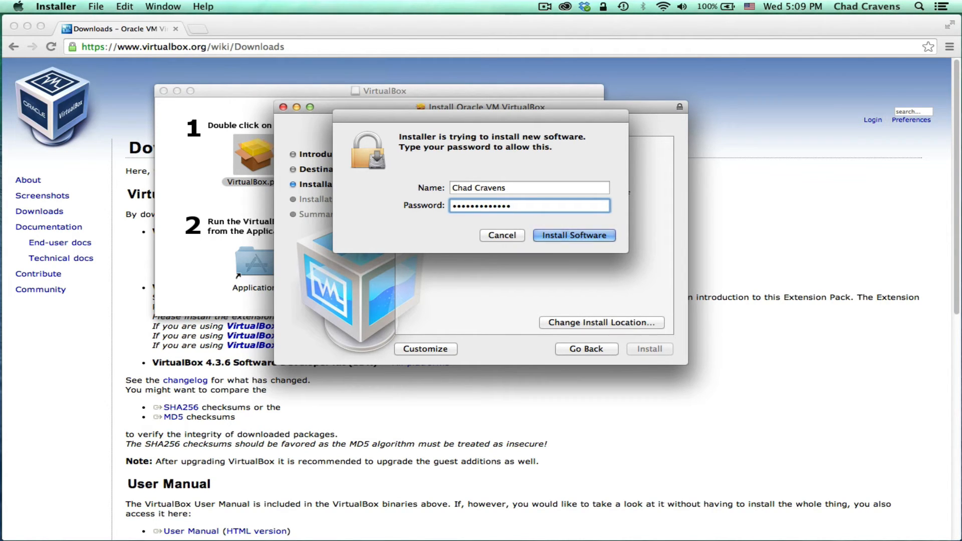
pyautogui.moveTo(692, 168)
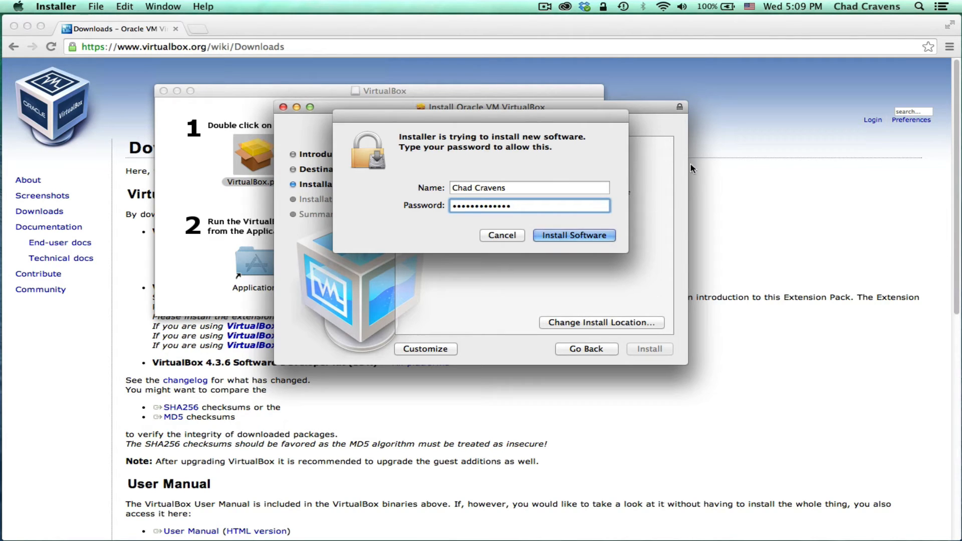
# - Authorise the install with the admin password and close the installer after success
pyautogui.click(574, 235)
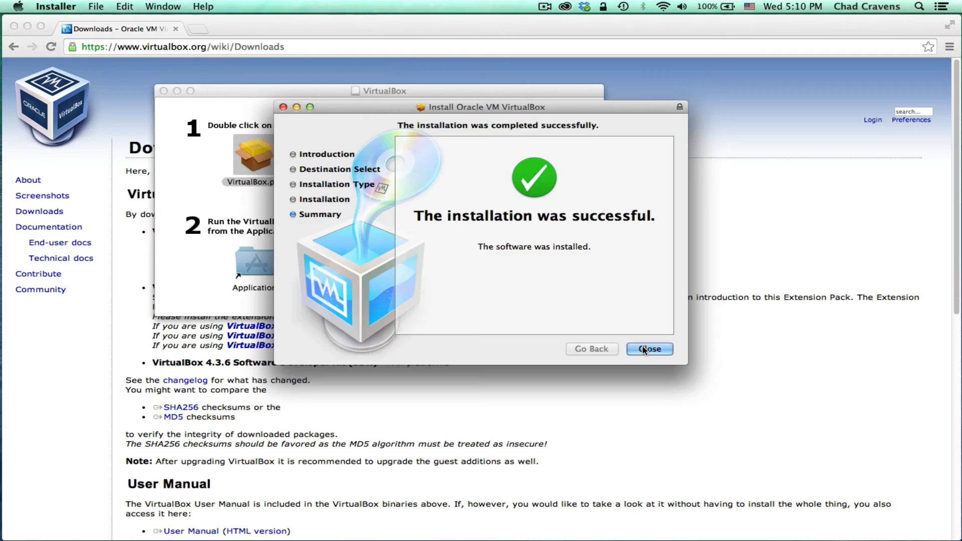
pyautogui.click(650, 349)
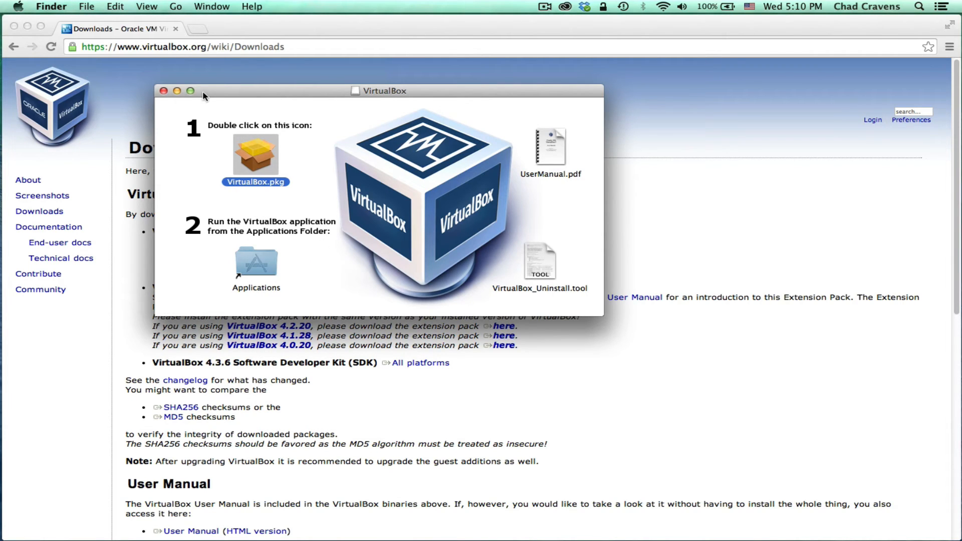
# - Close the disk image and select VirtualBox.app 4.3.6 in the Applications folder
pyautogui.click(164, 91)
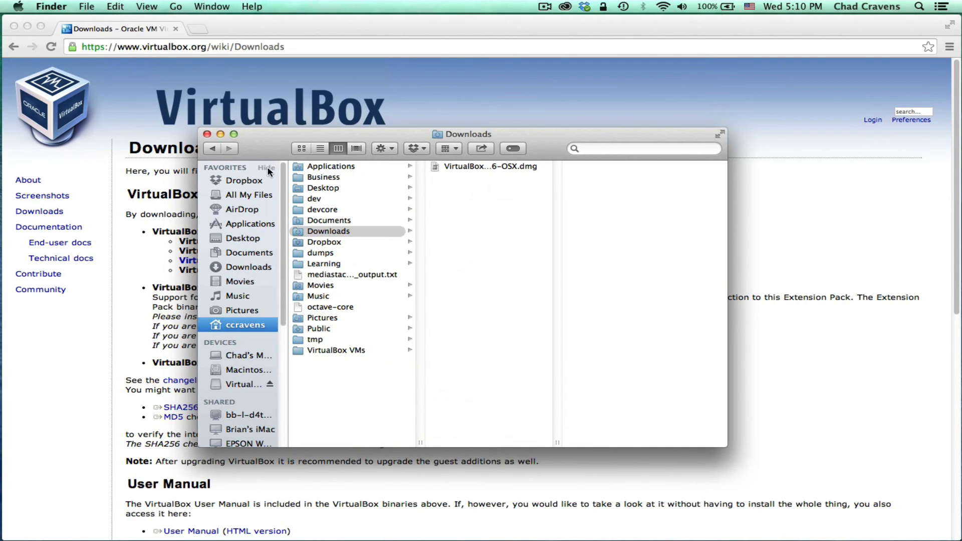
pyautogui.click(251, 224)
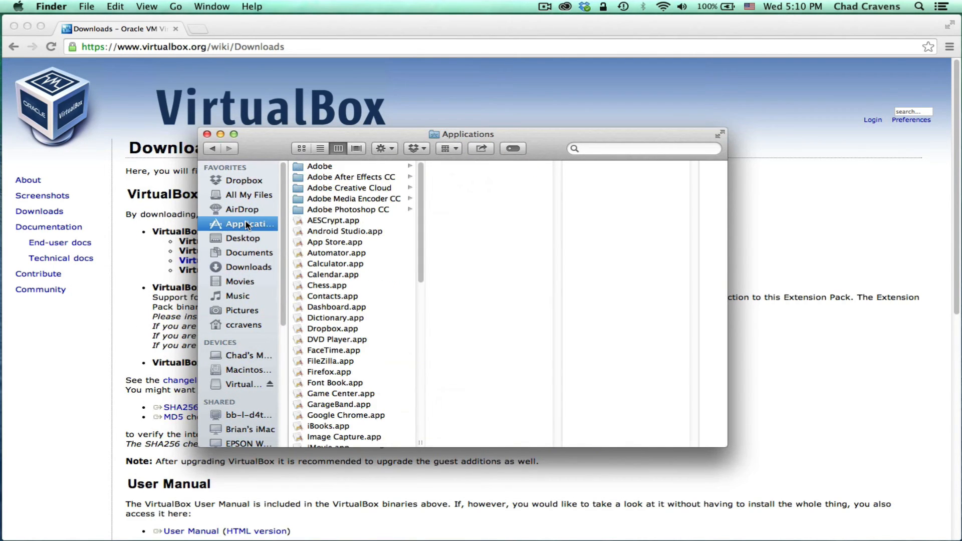
pyautogui.scroll(-3)
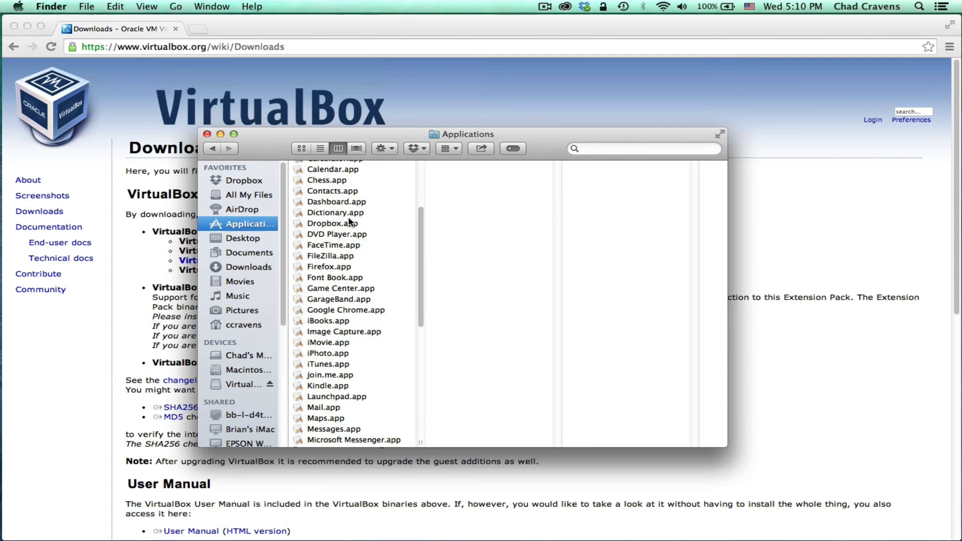
pyautogui.scroll(-3)
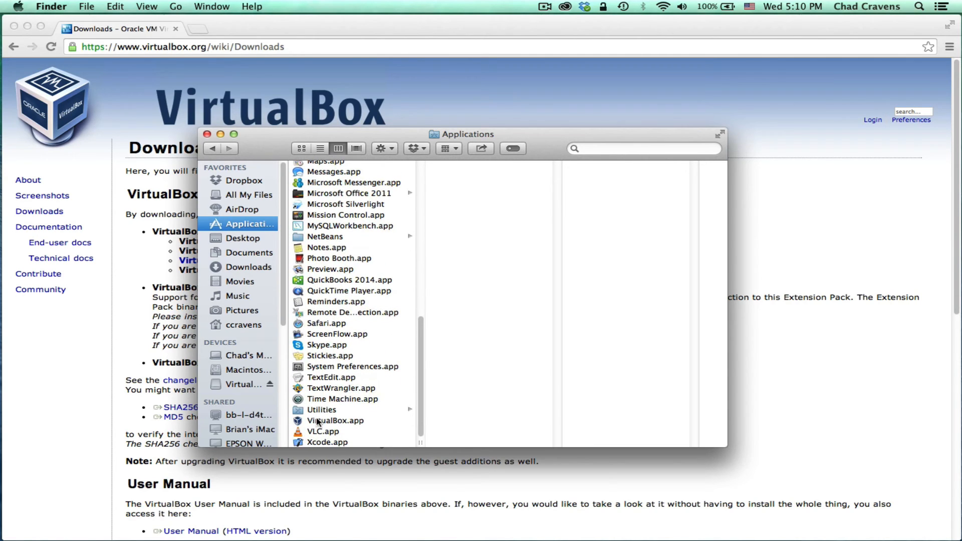
pyautogui.click(336, 421)
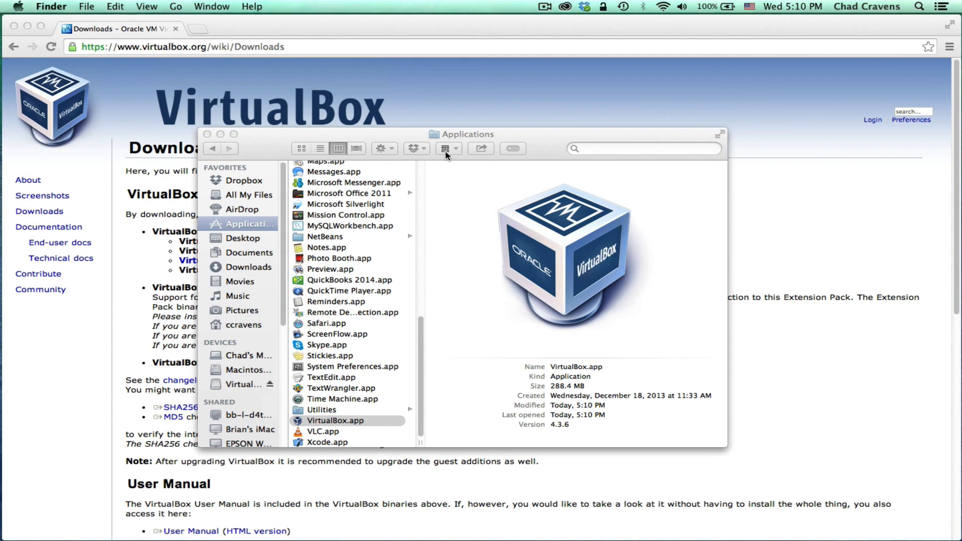
# - Launch VirtualBox.app to show the Manager with the saved CentOS 6.5 machine
pyautogui.doubleClick(334, 420)
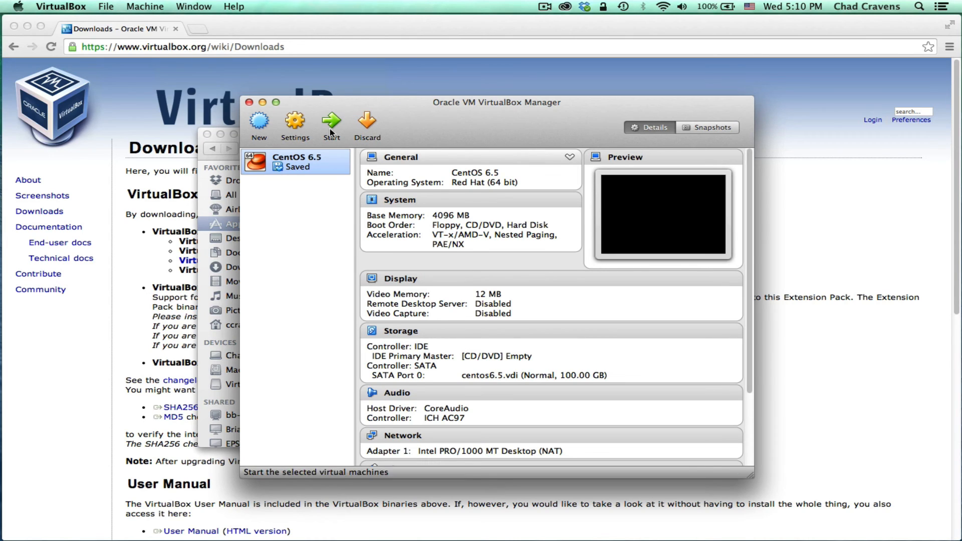
pyautogui.moveTo(307, 213)
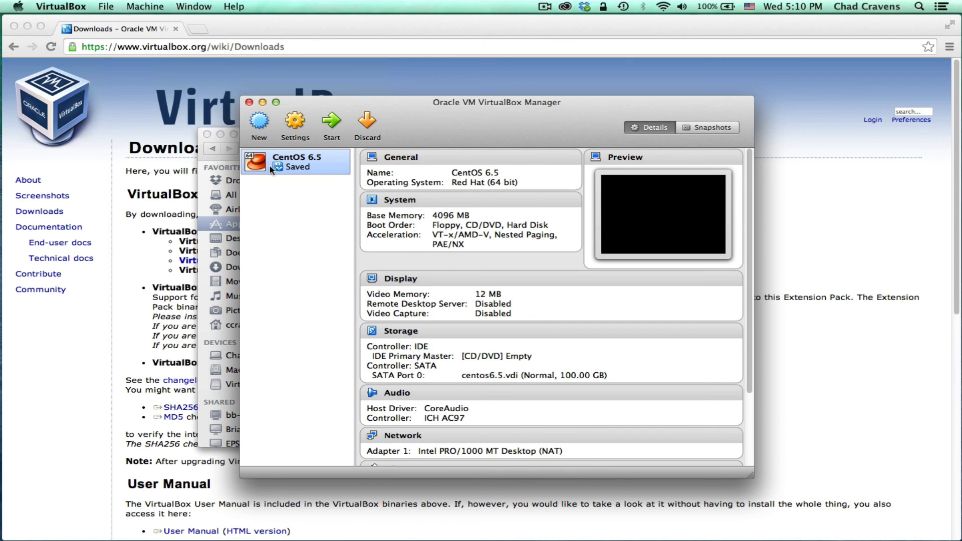
pyautogui.moveTo(300, 172)
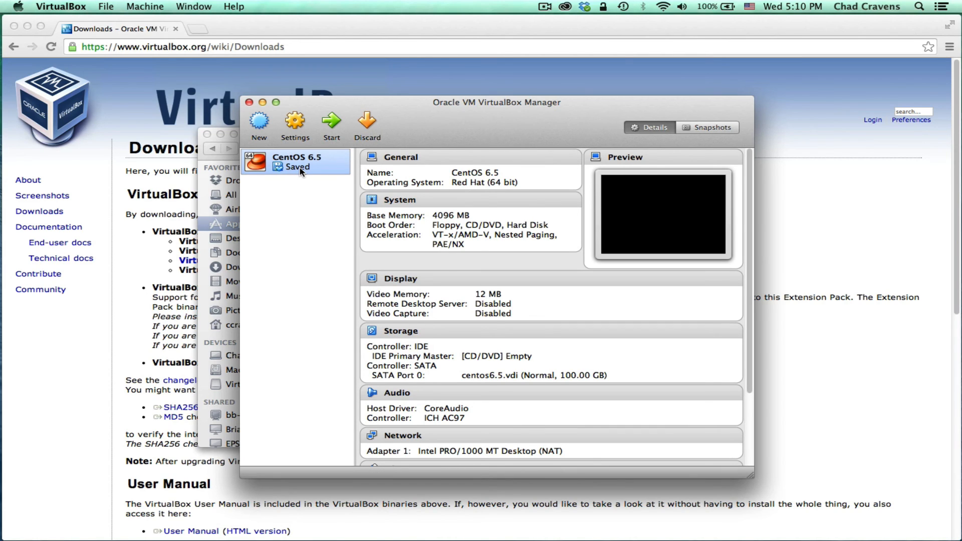
pyautogui.moveTo(300, 172)
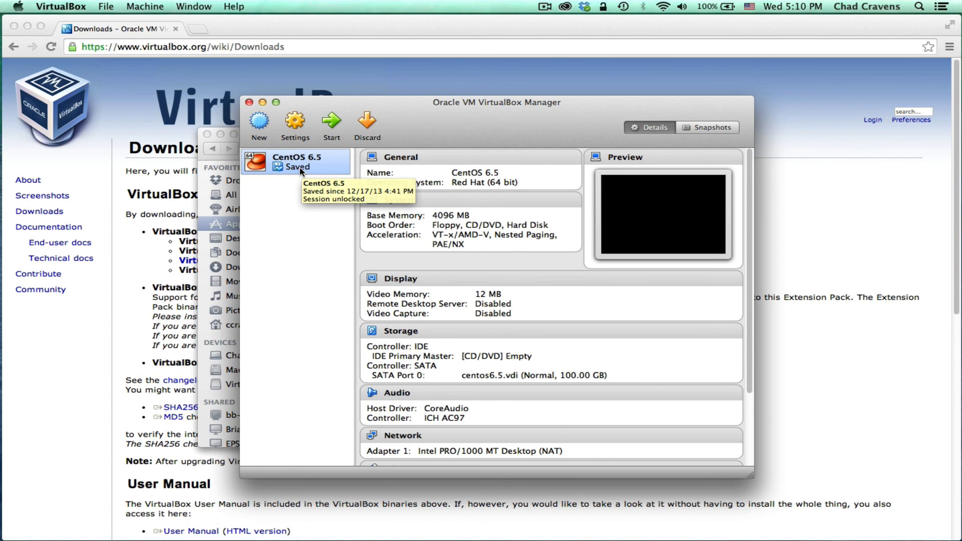
pyautogui.moveTo(301, 190)
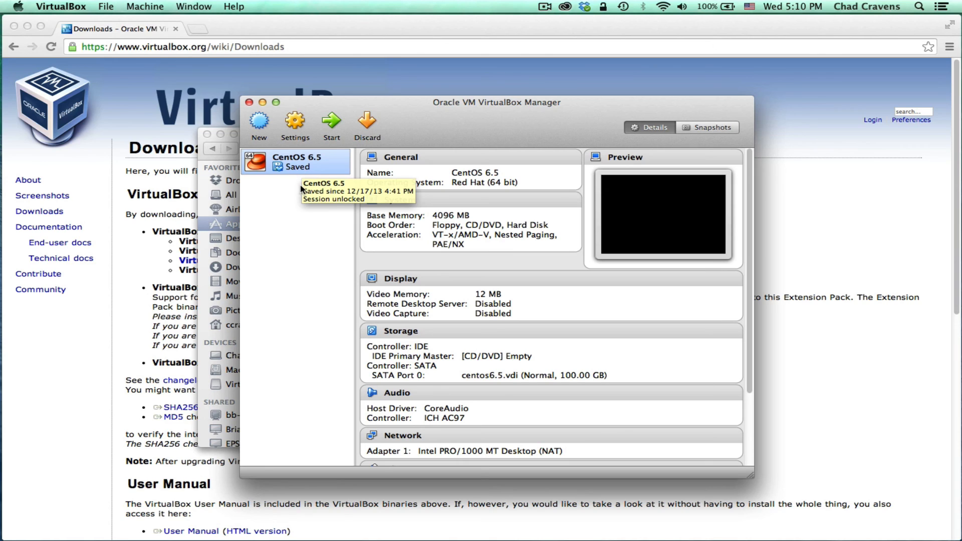